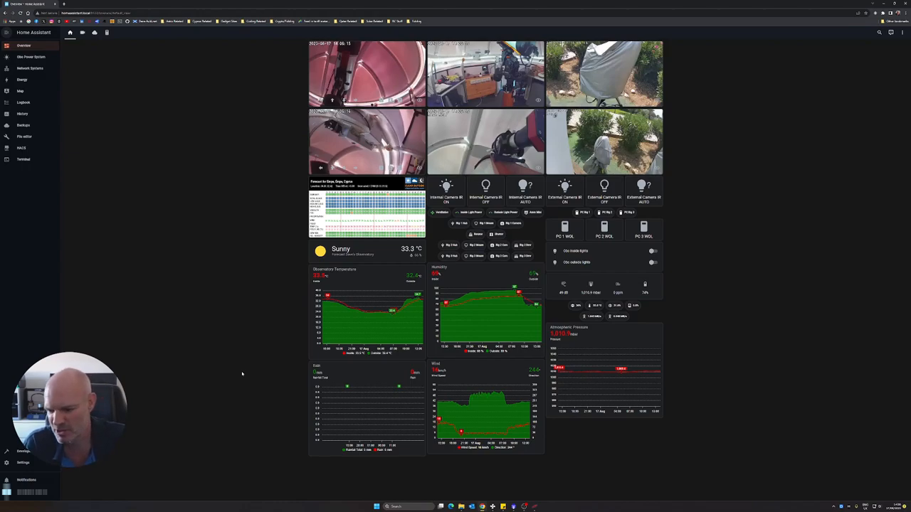
mouse_move(501, 304)
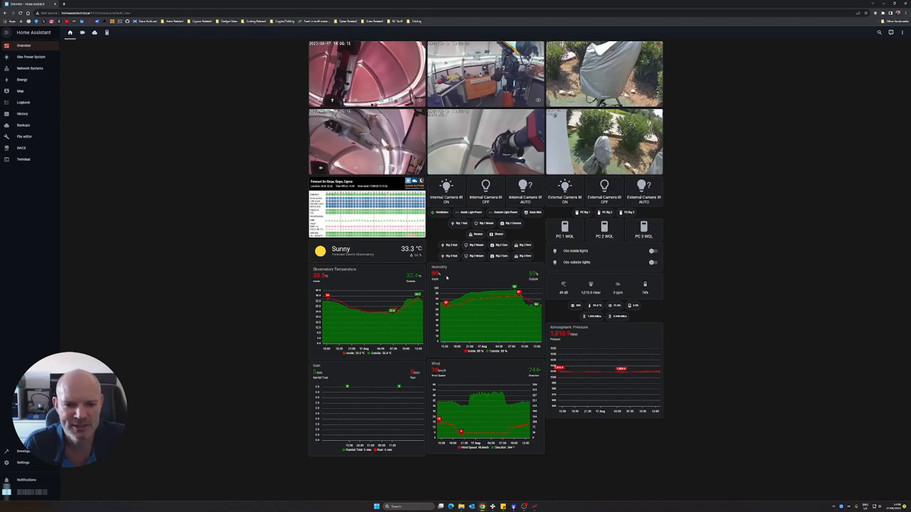
mouse_move(390, 279)
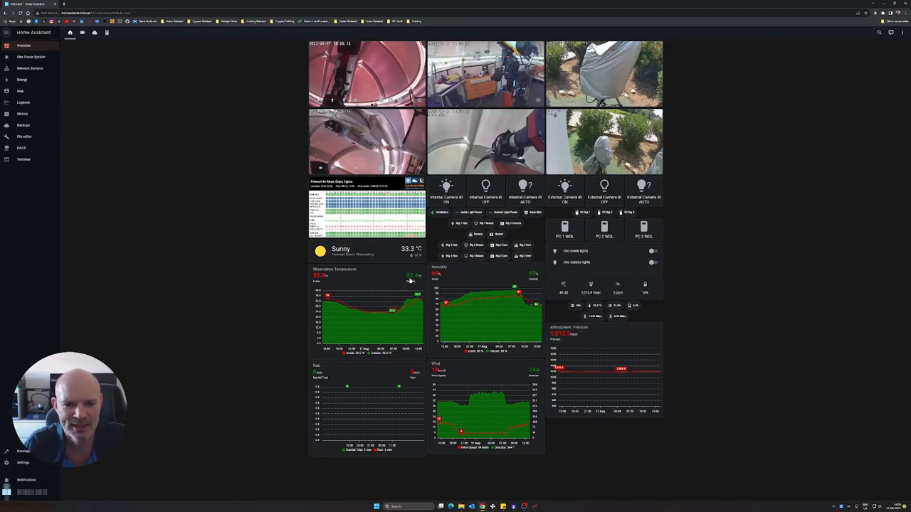
mouse_move(491, 299)
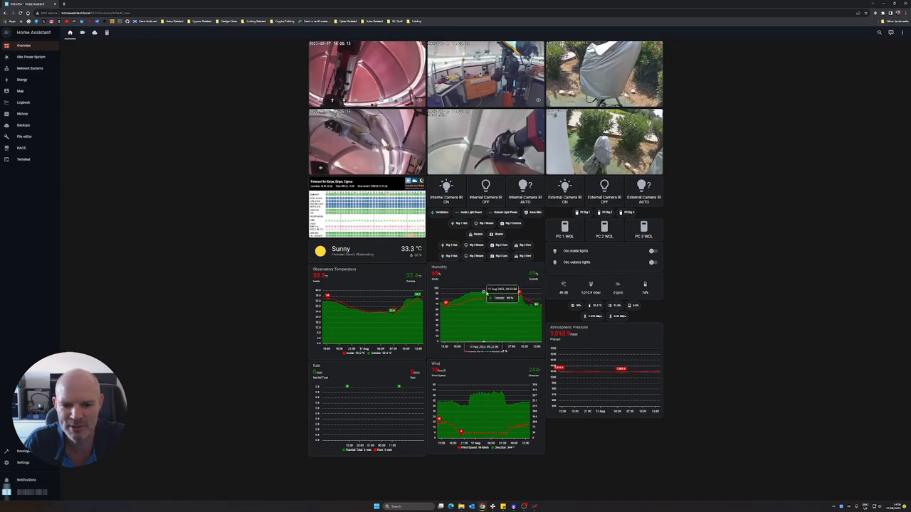
mouse_move(486, 293)
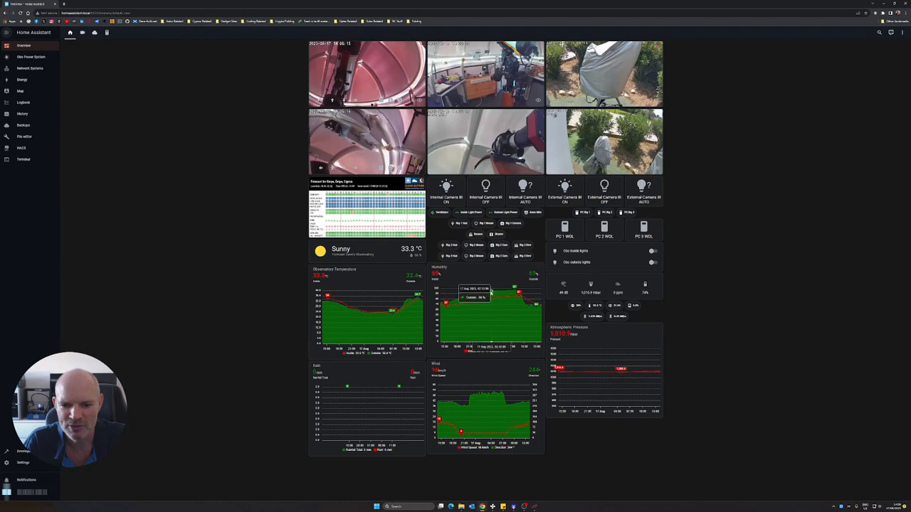
mouse_move(491, 291)
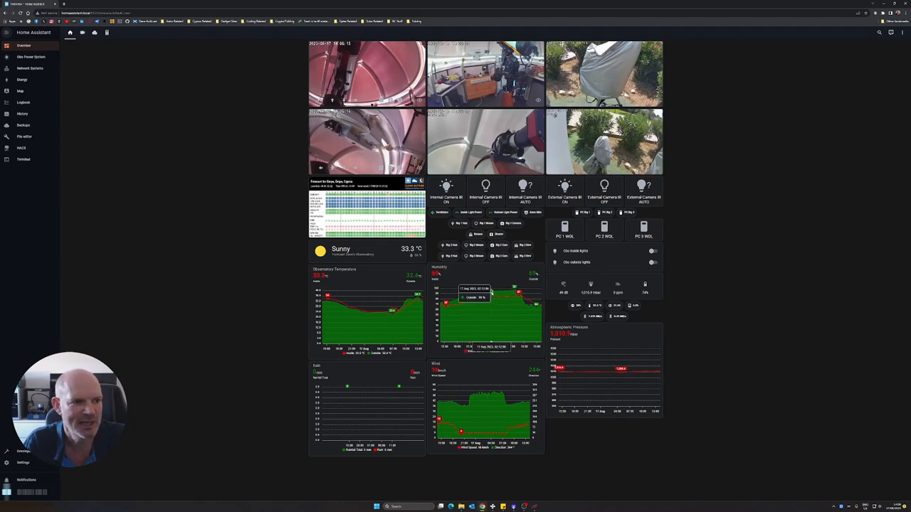
Show the observatory sensor history graphs over a several-day range instead of a few hours
click(22, 114)
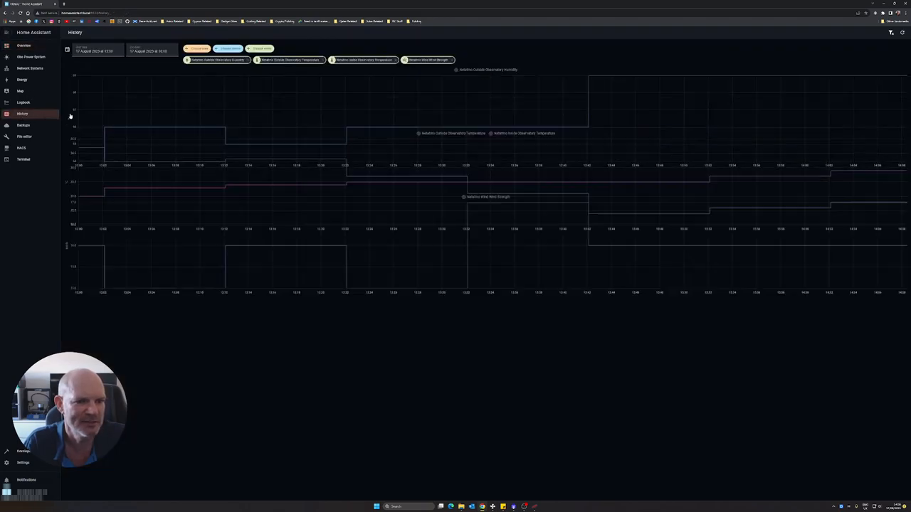
click(97, 48)
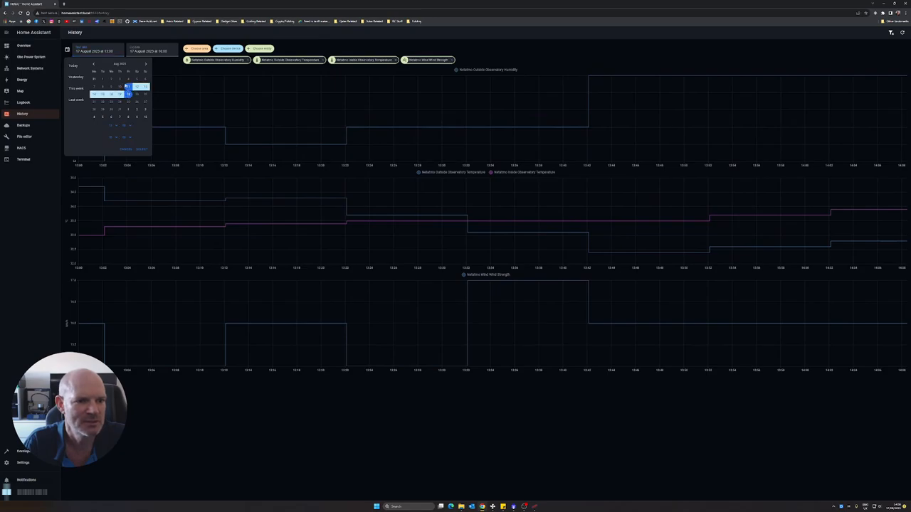
click(144, 149)
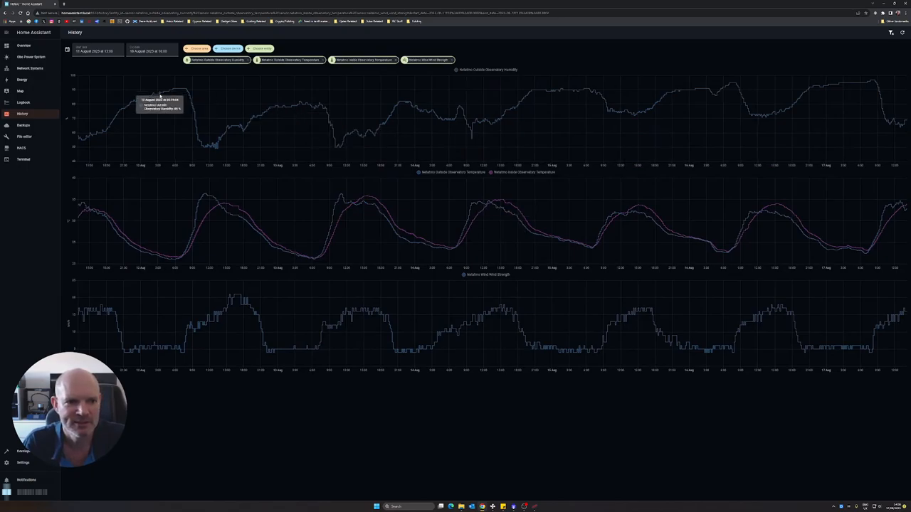
mouse_move(421, 102)
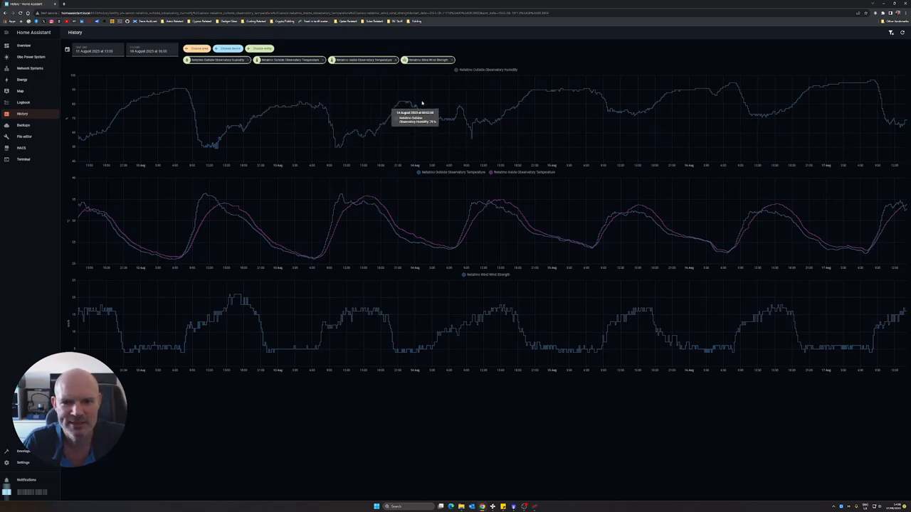
mouse_move(563, 84)
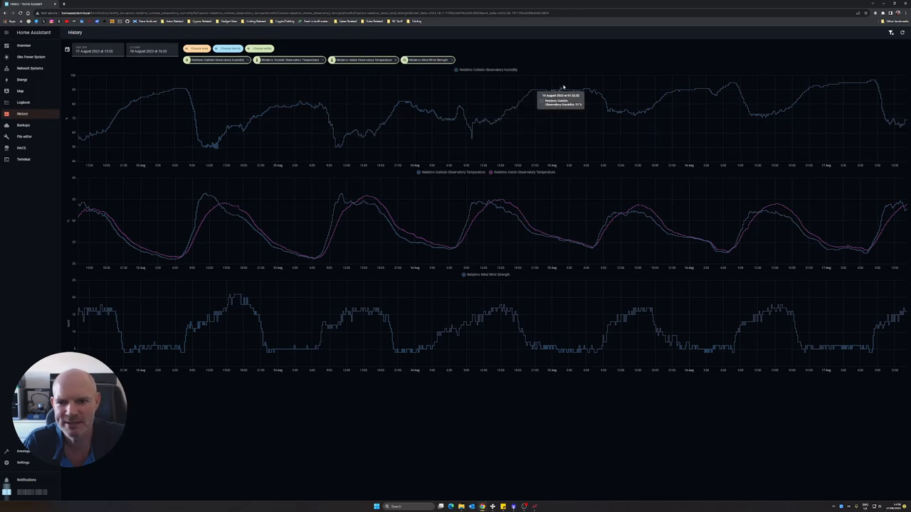
mouse_move(665, 83)
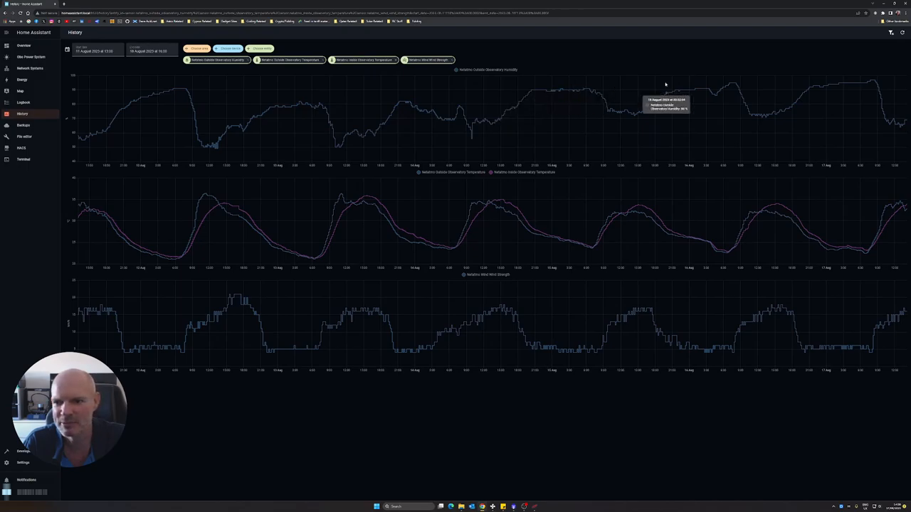
mouse_move(849, 80)
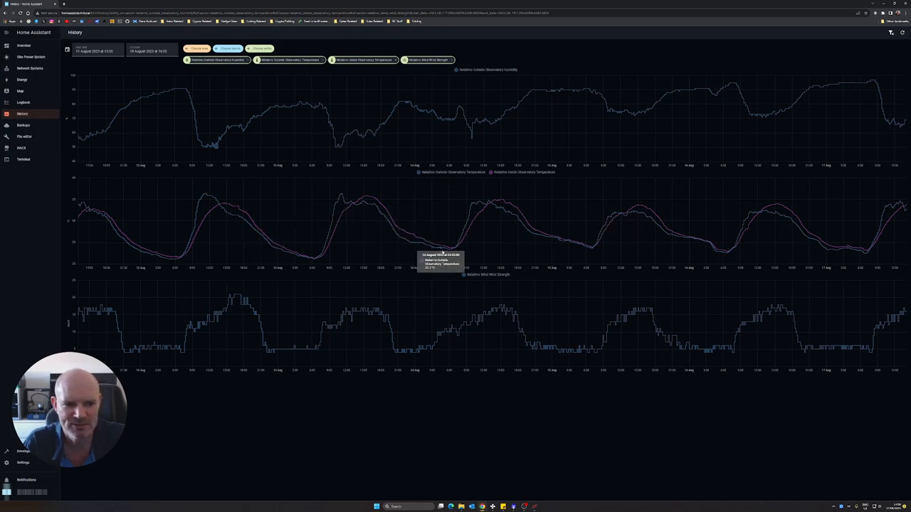
mouse_move(436, 249)
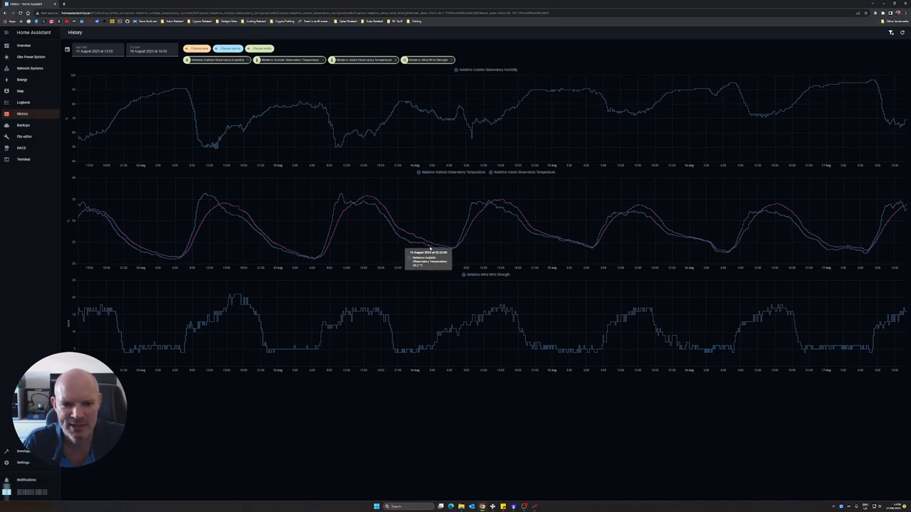
mouse_move(438, 249)
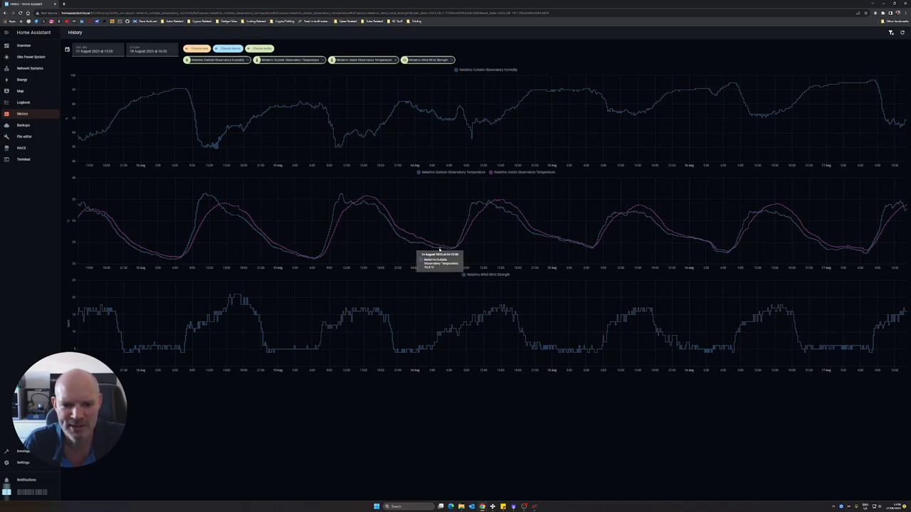
mouse_move(396, 239)
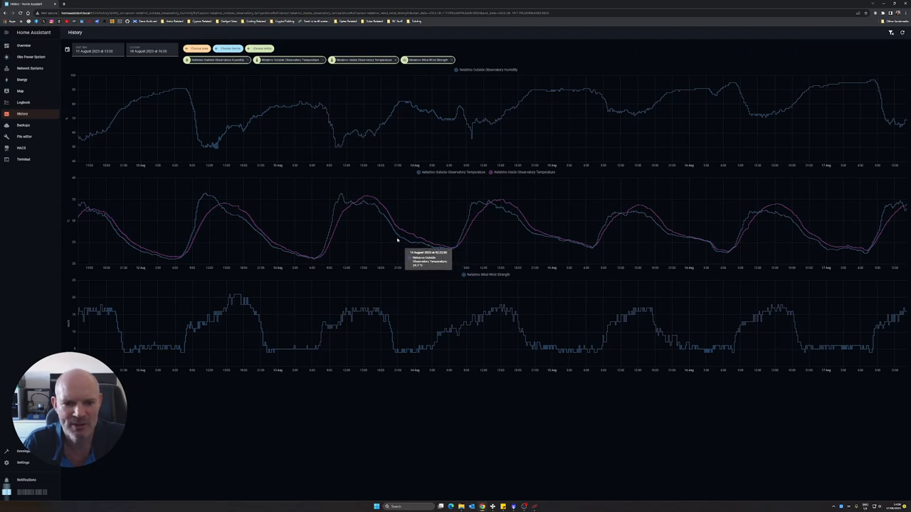
mouse_move(432, 245)
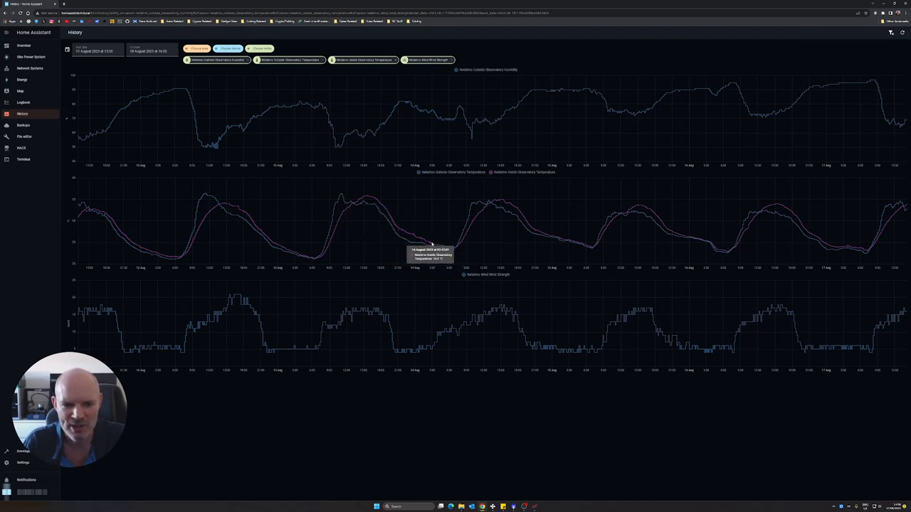
mouse_move(464, 240)
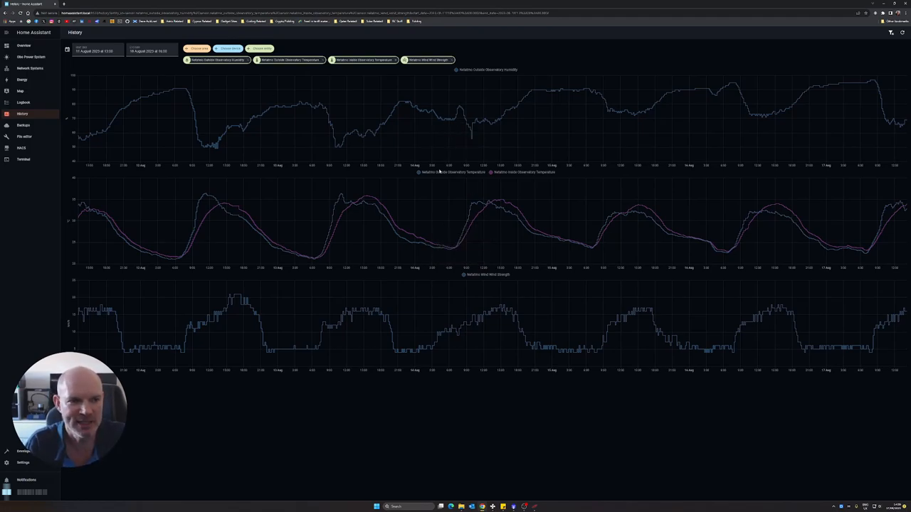
click(22, 46)
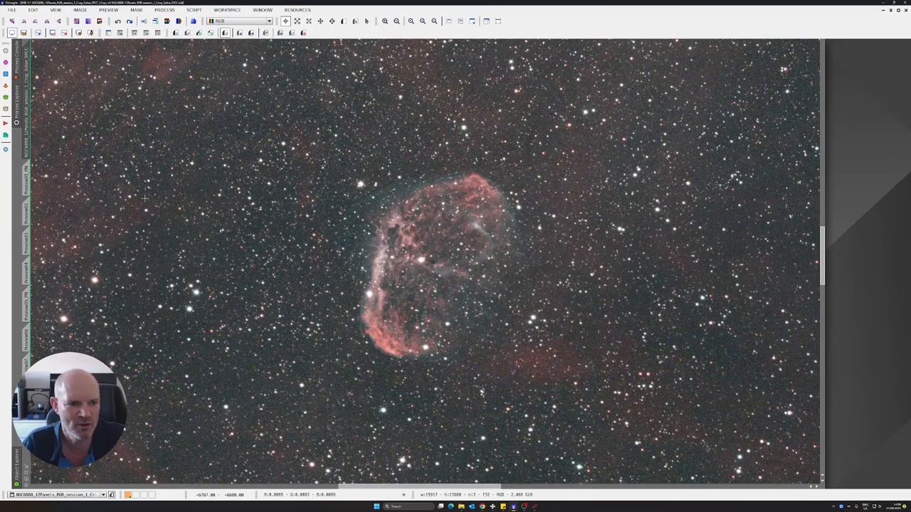
mouse_move(458, 299)
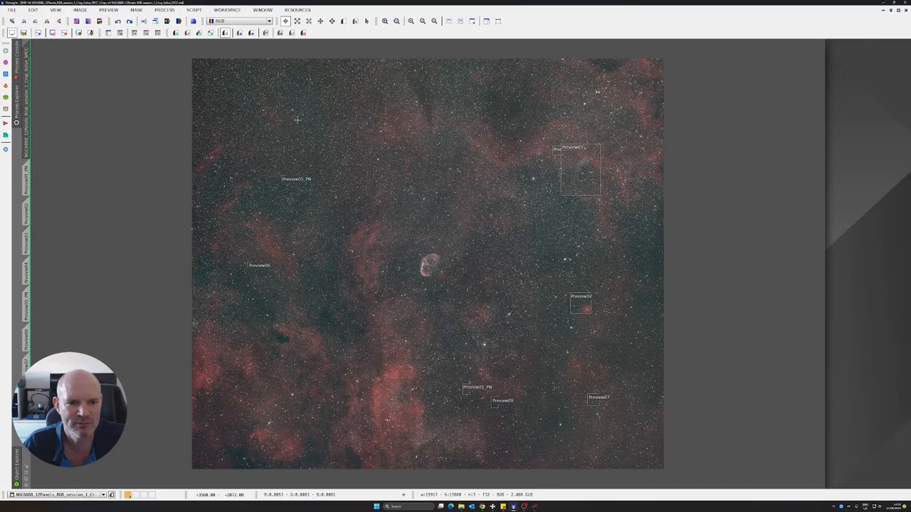
mouse_move(447, 113)
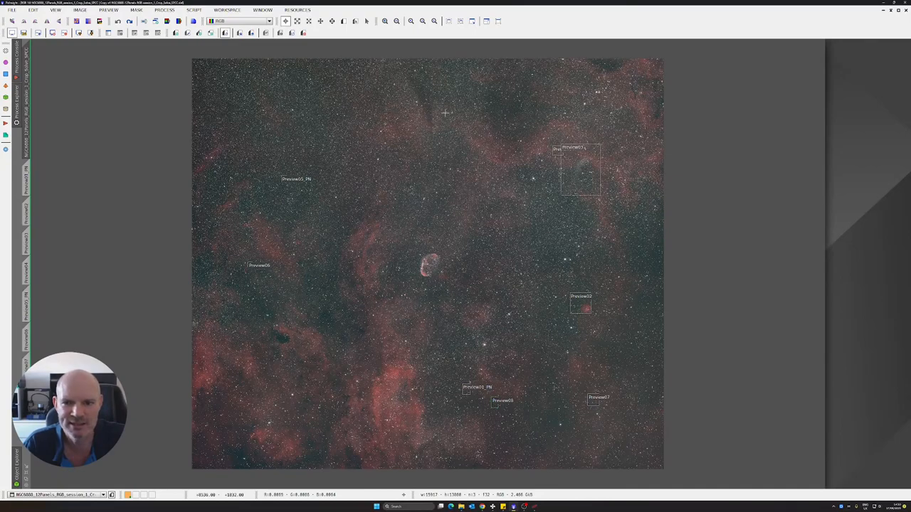
mouse_move(541, 116)
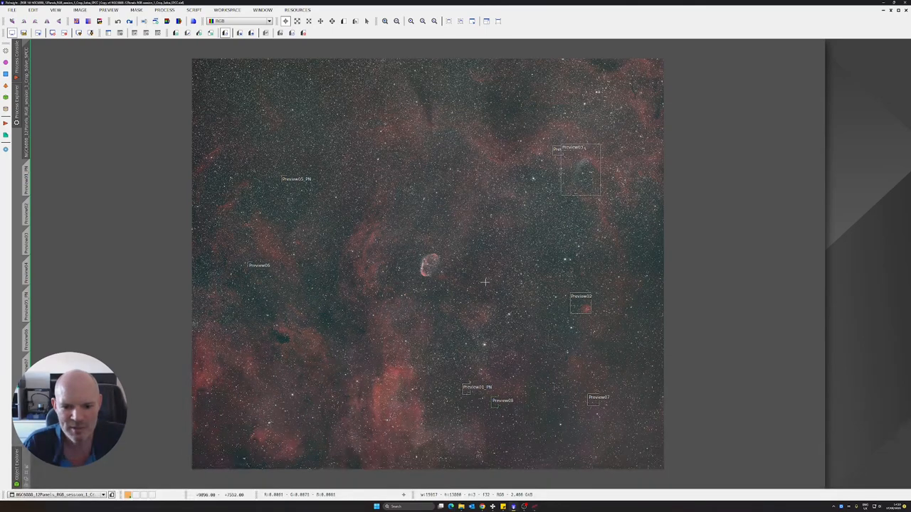
mouse_move(380, 202)
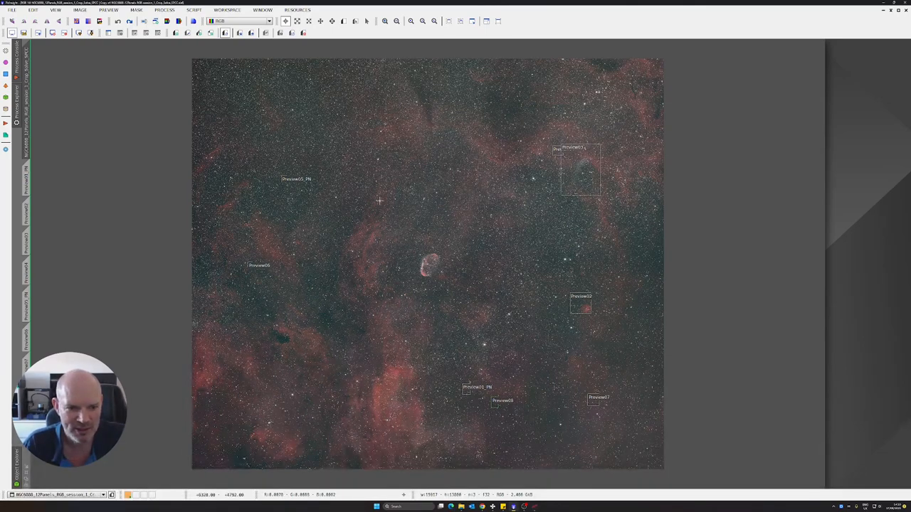
mouse_move(429, 220)
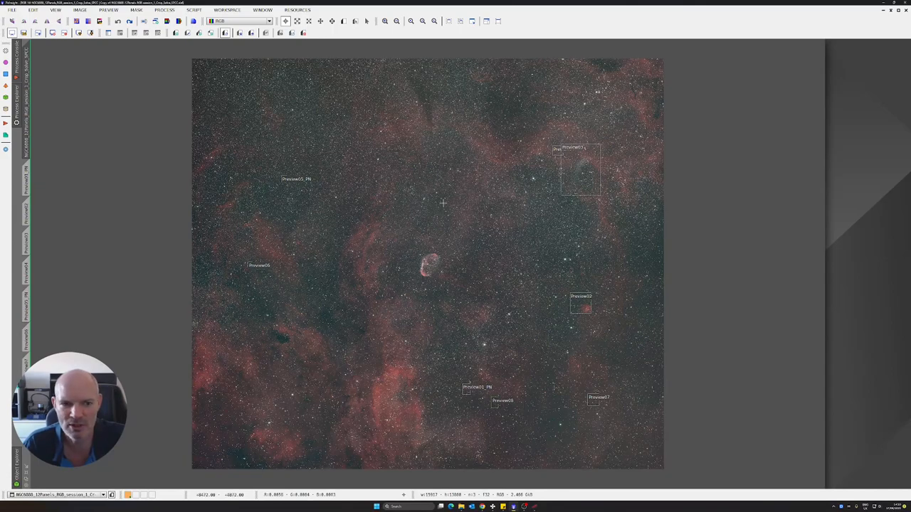
mouse_move(495, 117)
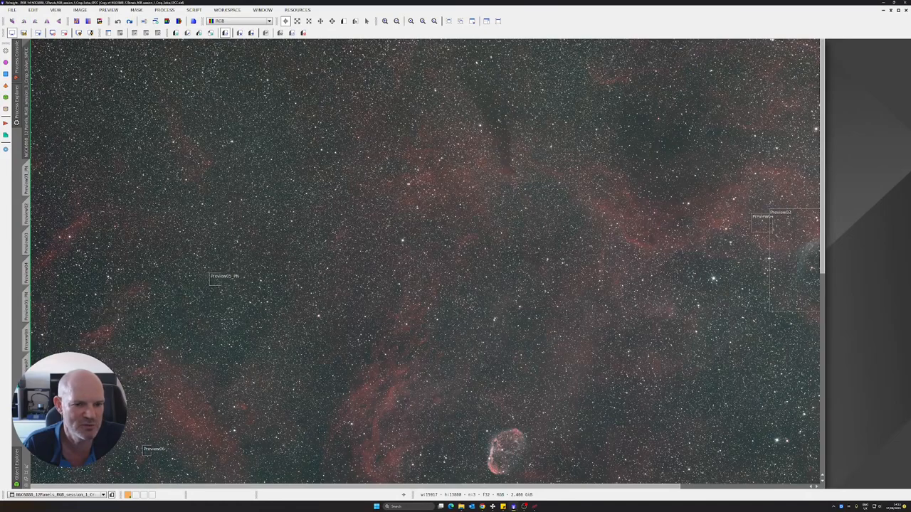
Pan the Crescent Nebula mosaic to reveal more of its labelled preview regions
drag(427, 249, 504, 295)
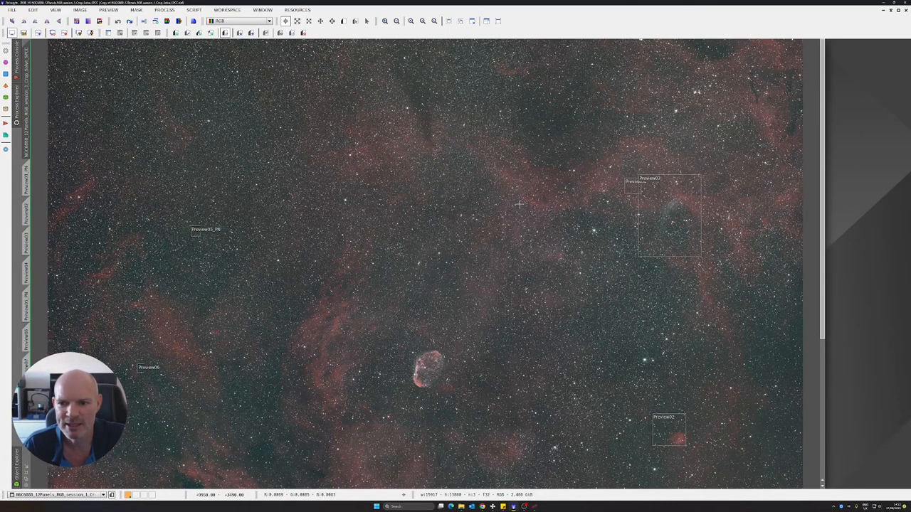
mouse_move(564, 204)
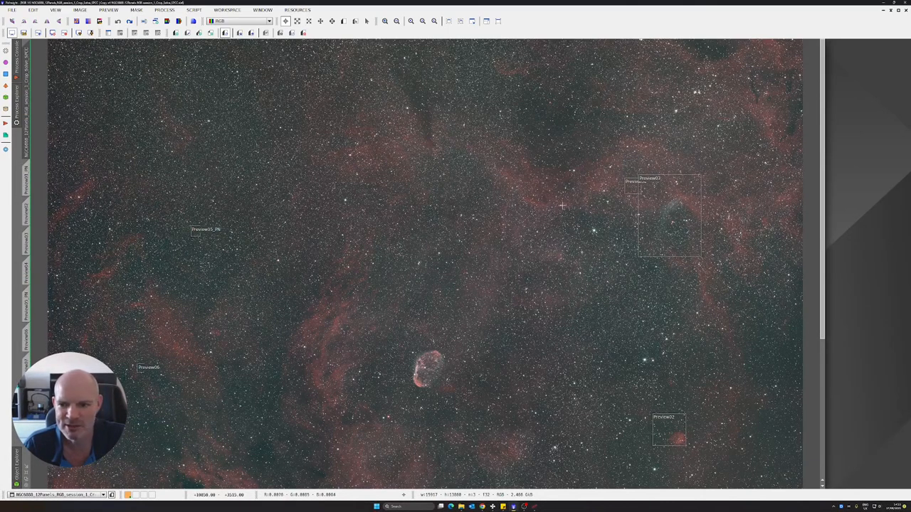
mouse_move(576, 214)
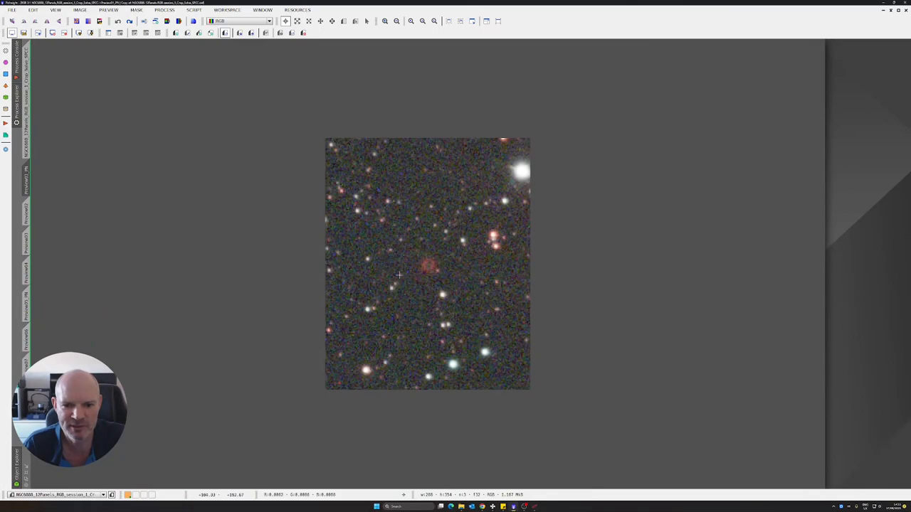
mouse_move(424, 256)
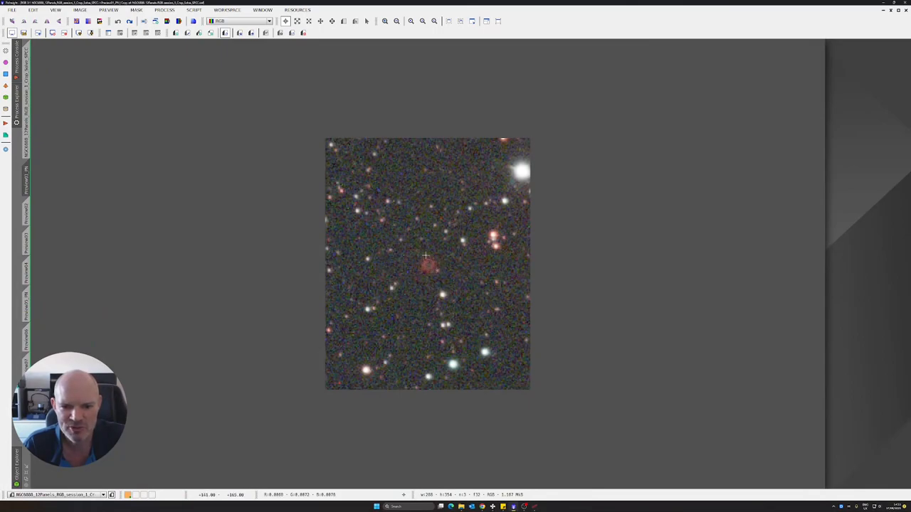
mouse_move(429, 267)
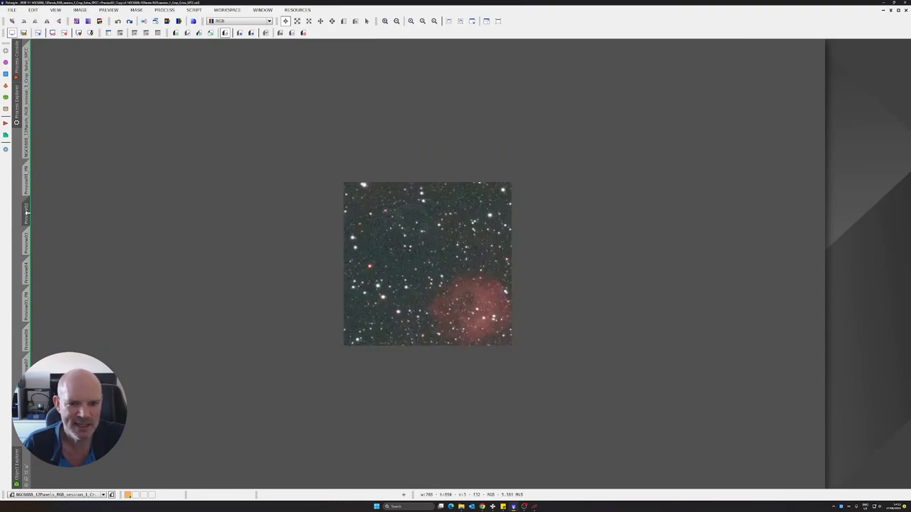
mouse_move(366, 222)
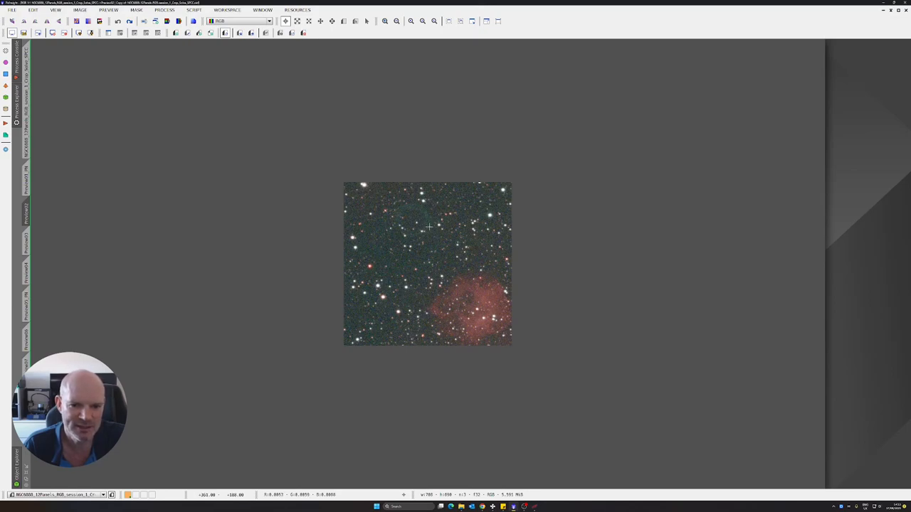
mouse_move(424, 225)
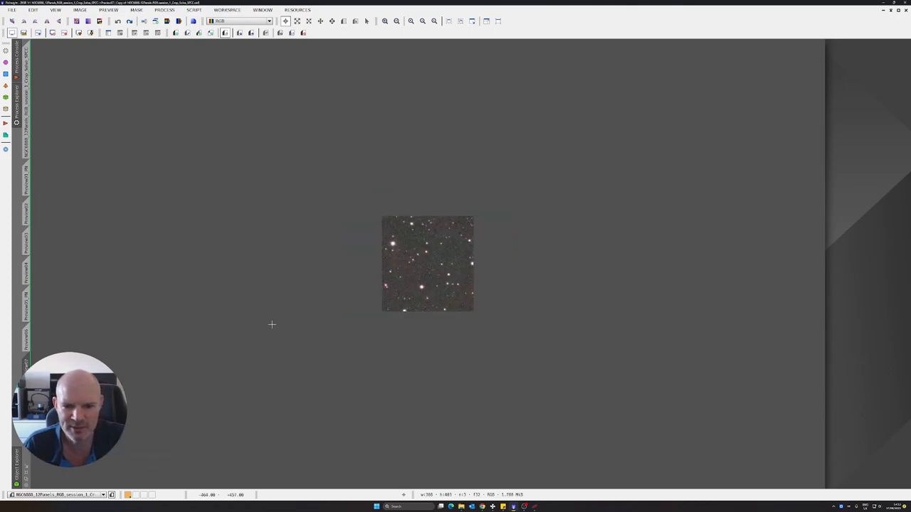
mouse_move(401, 259)
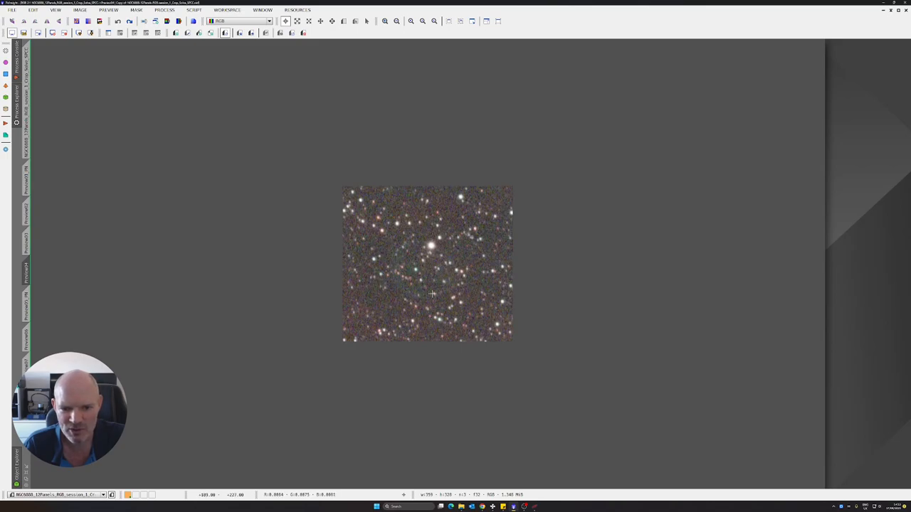
mouse_move(415, 193)
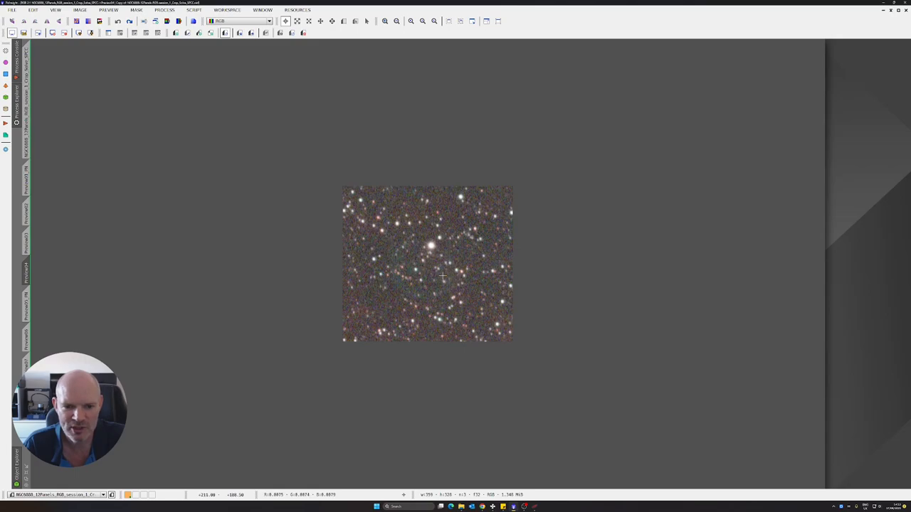
mouse_move(430, 253)
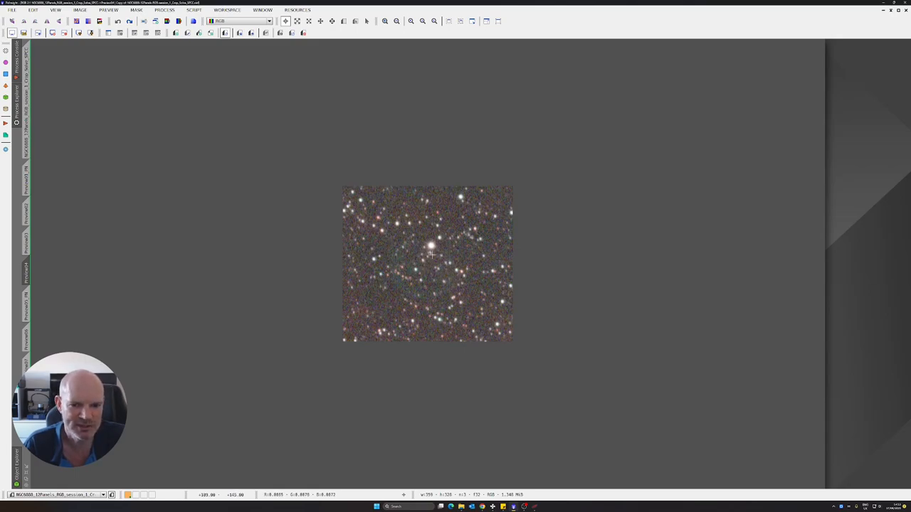
mouse_move(447, 259)
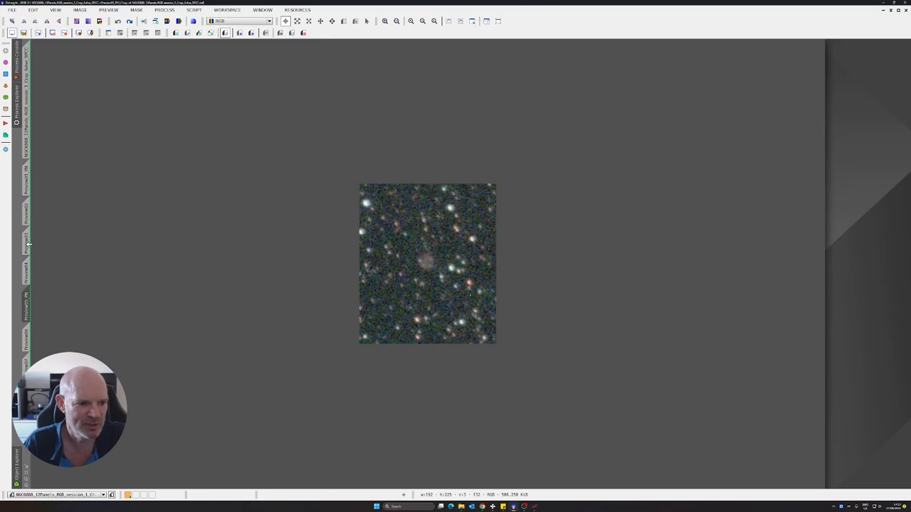
mouse_move(435, 270)
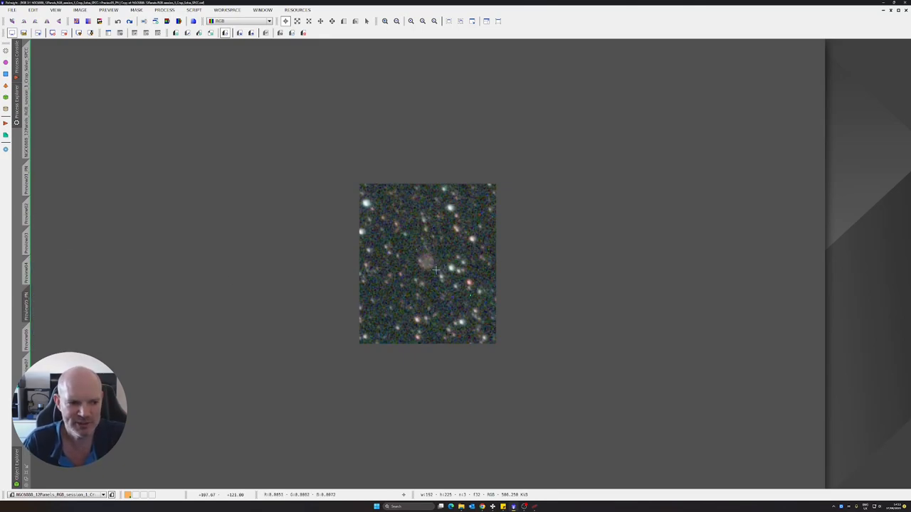
mouse_move(386, 262)
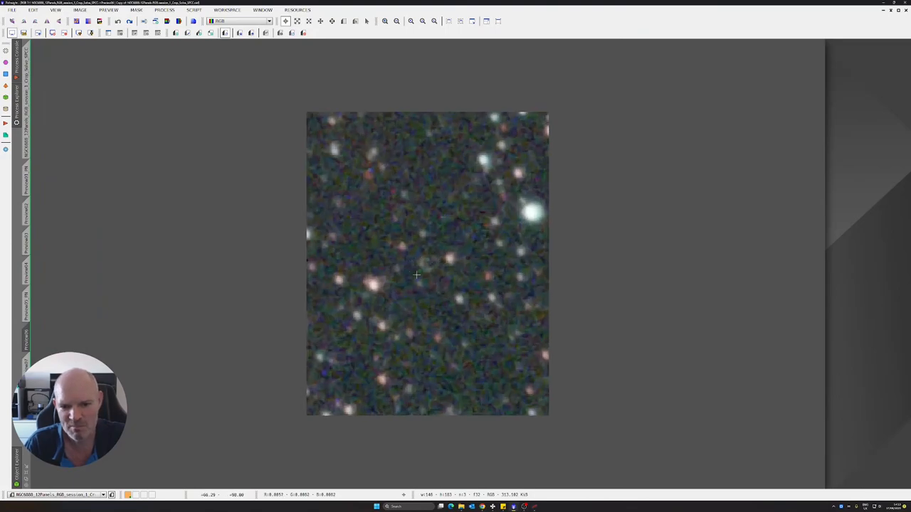
mouse_move(431, 271)
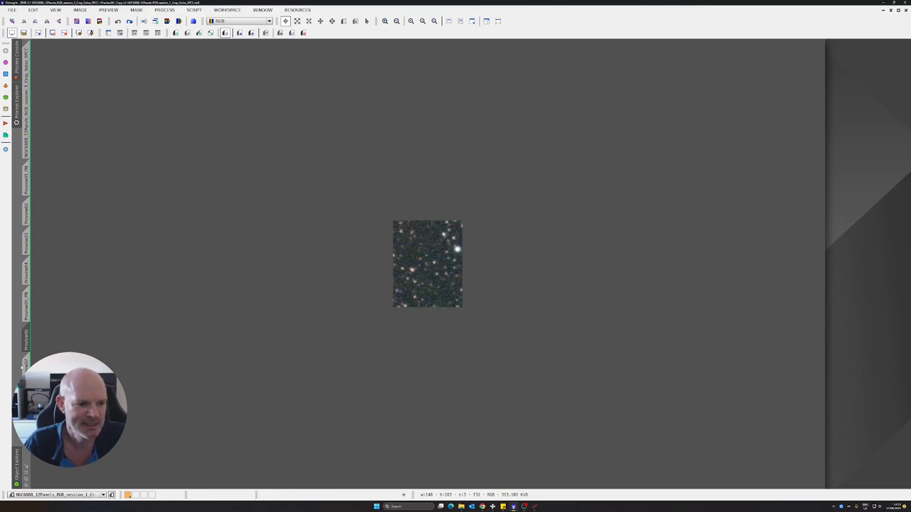
mouse_move(27, 206)
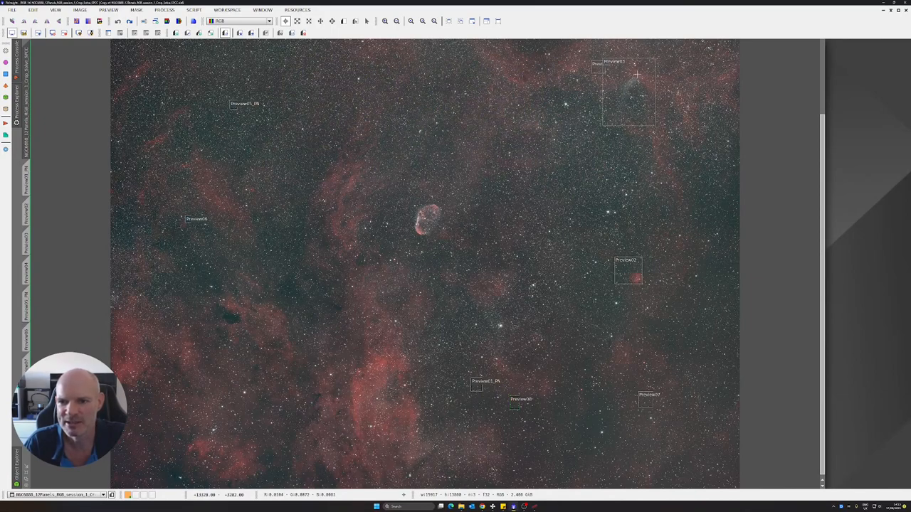
mouse_move(672, 150)
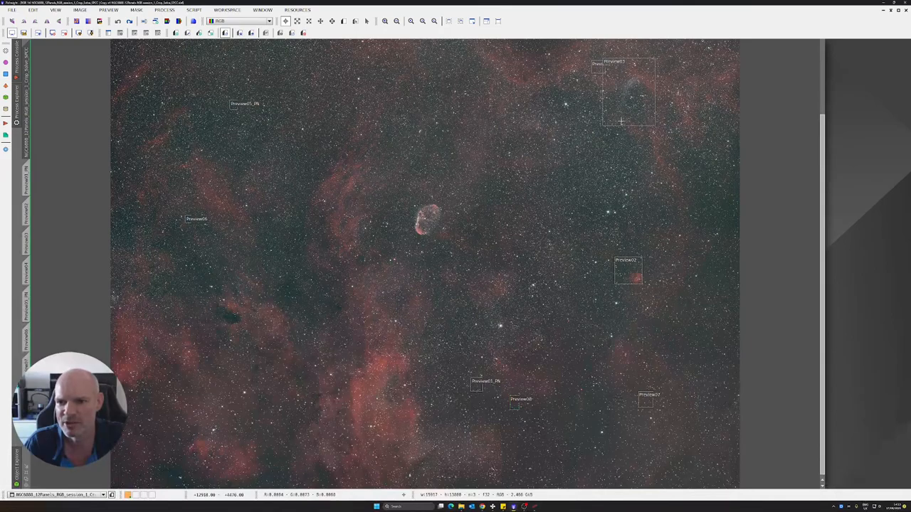
mouse_move(516, 173)
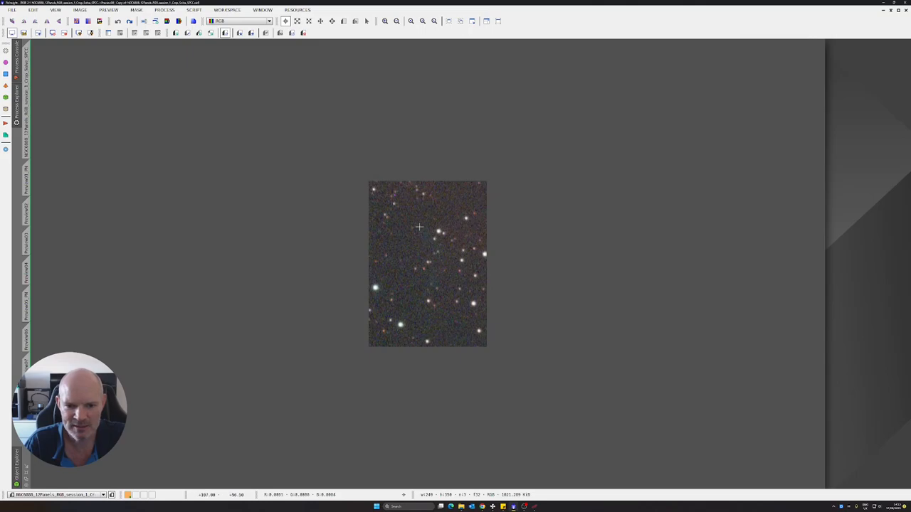
mouse_move(432, 222)
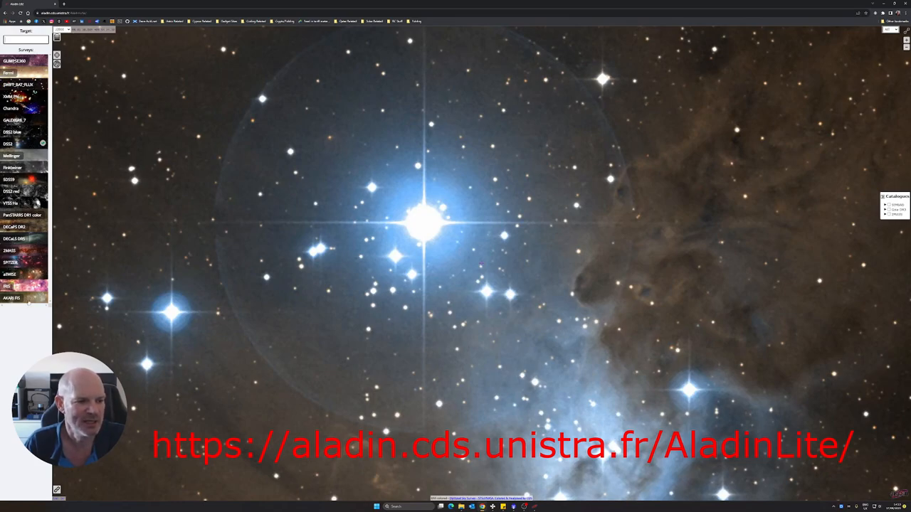
Overlay catalog source markers on the sky and look up the target 'crescent nebula'
click(23, 144)
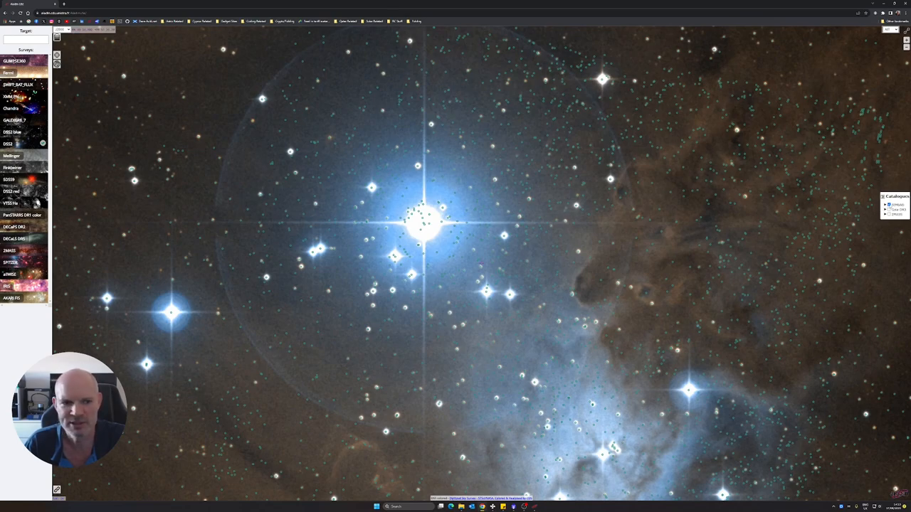
click(28, 40)
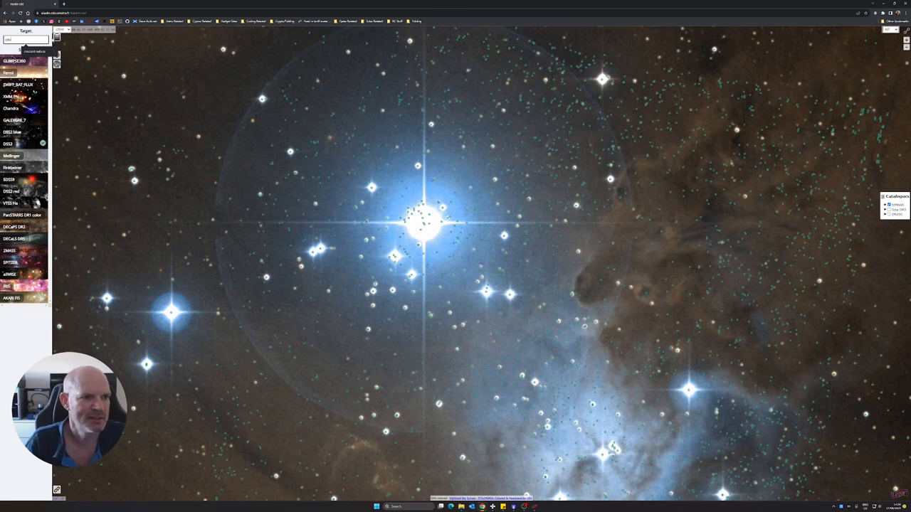
text(crescent nebula)
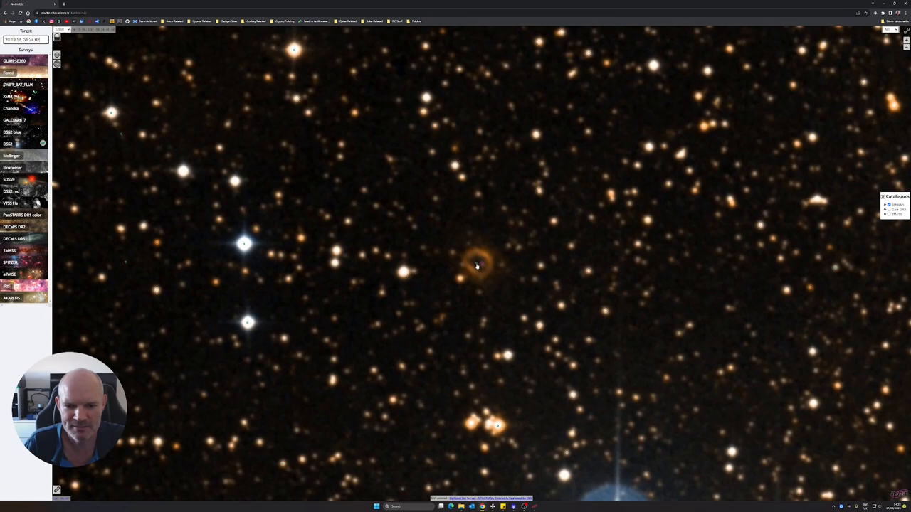
Show the orange ring object's catalog details and follow the link to its SIMBAD entry, PN A66 69
click(476, 265)
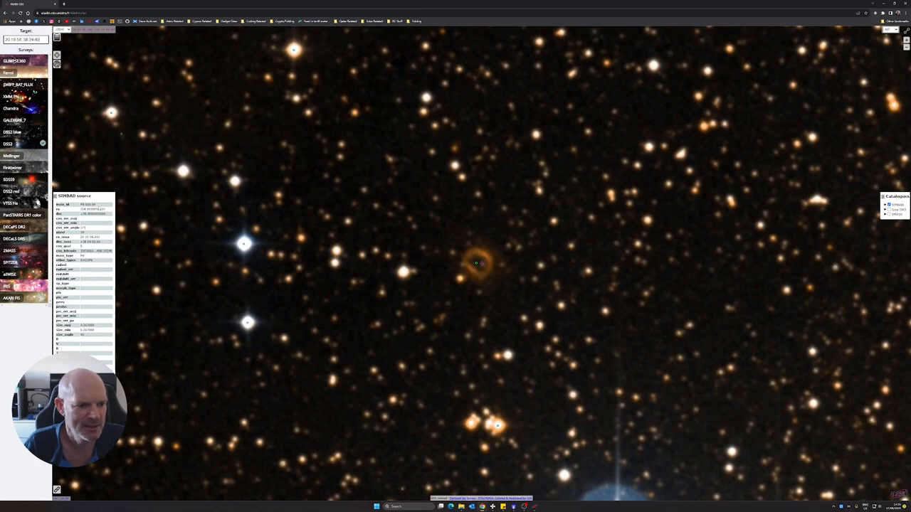
mouse_move(506, 274)
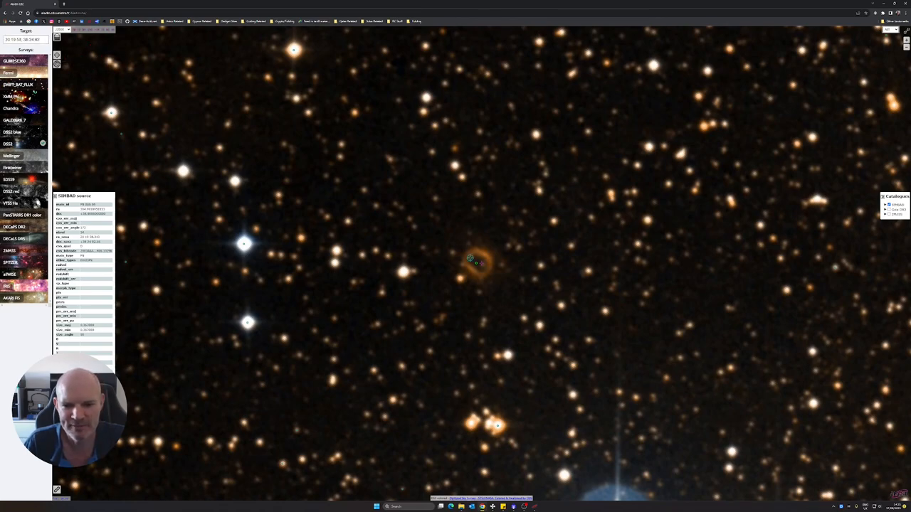
click(472, 259)
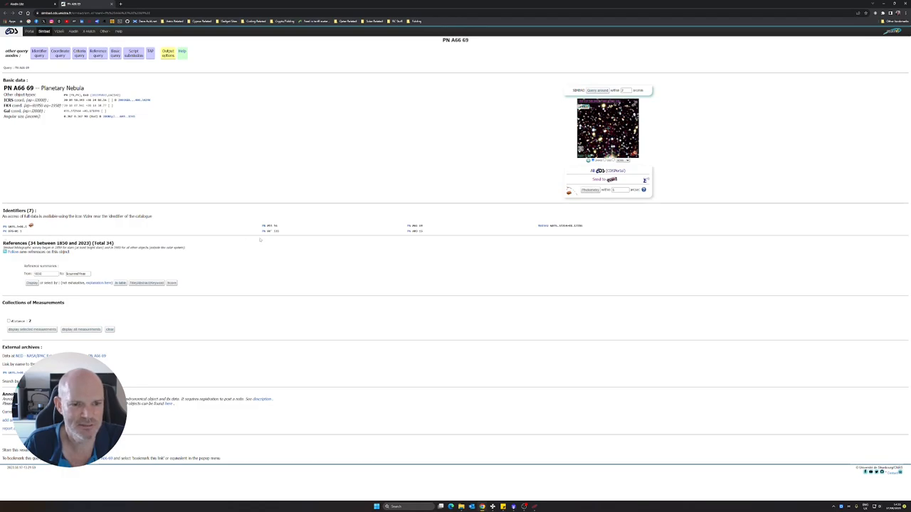
mouse_move(64, 313)
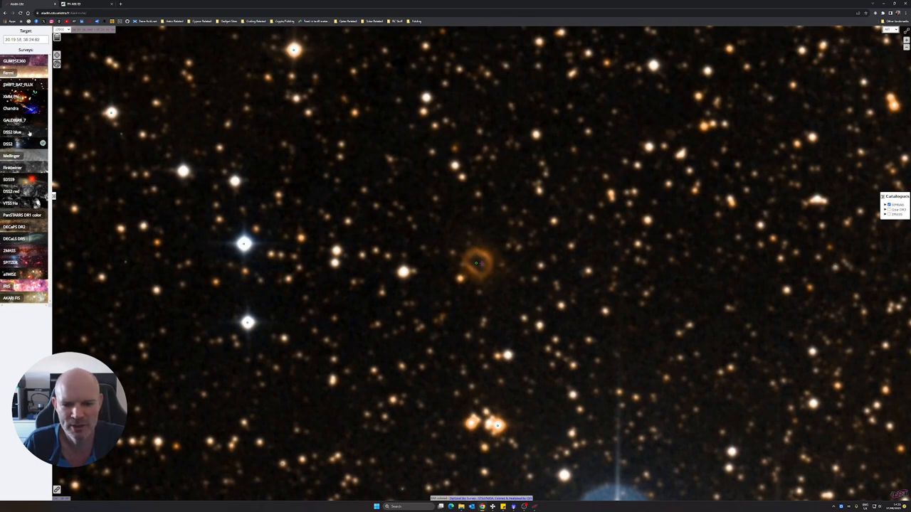
View the field in another sky survey, then go to the Aladin Sky Atlas overview page
click(14, 132)
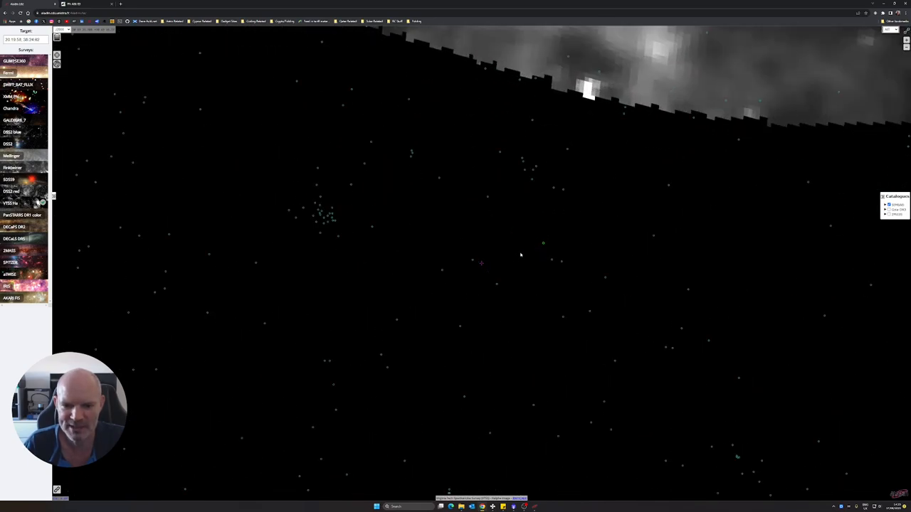
click(544, 242)
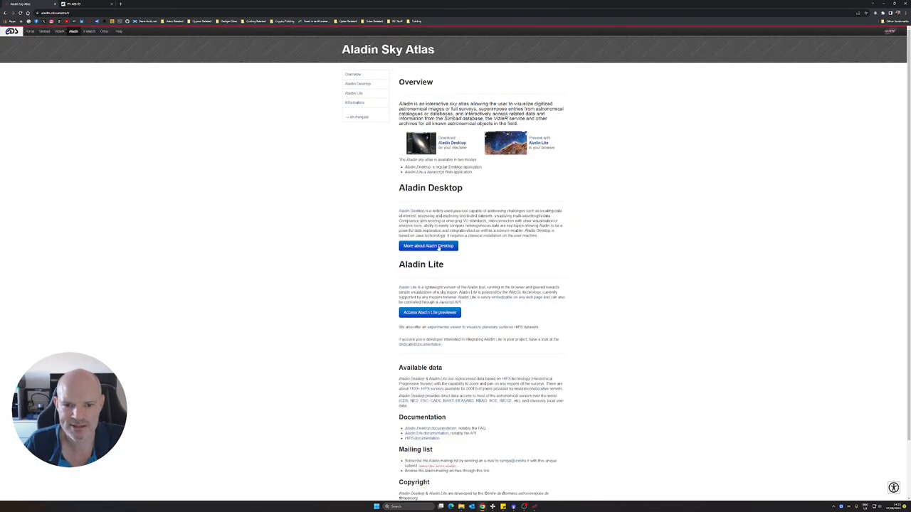
View the Aladin Desktop information page, then launch Aladin Desktop from the taskbar
click(427, 245)
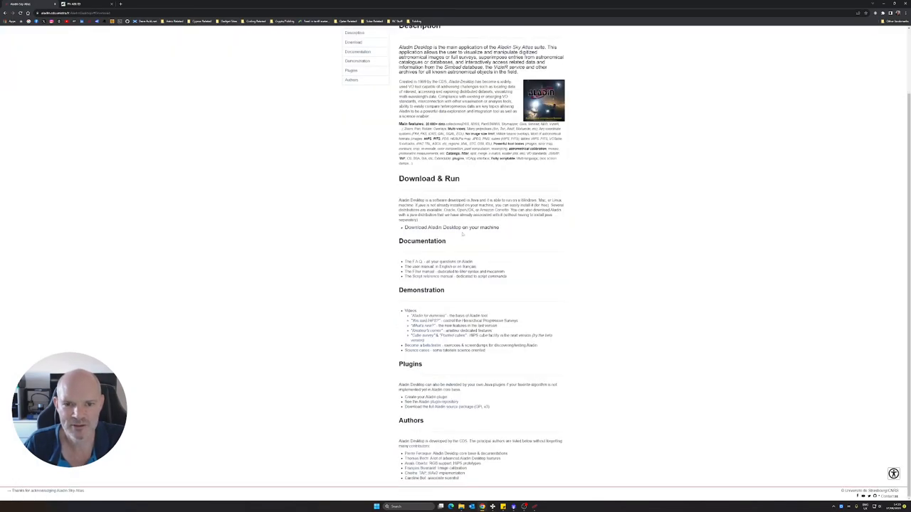
mouse_move(428, 245)
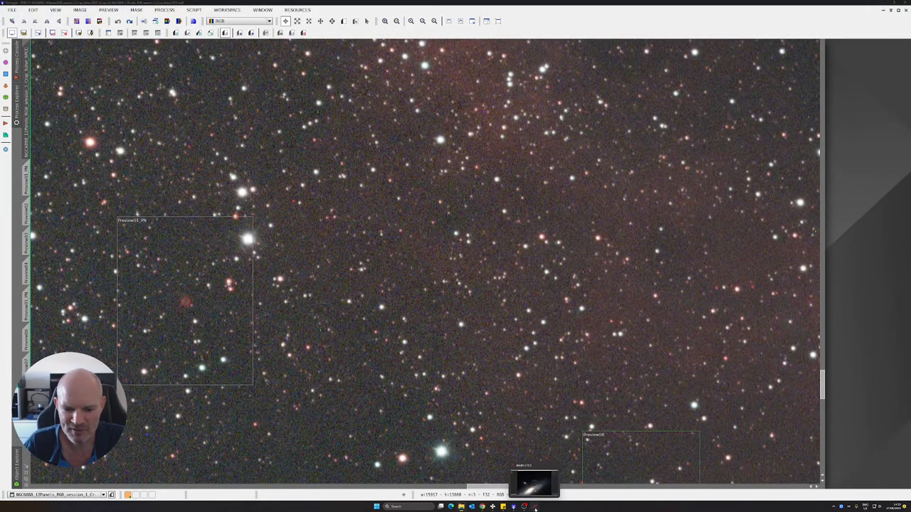
click(529, 507)
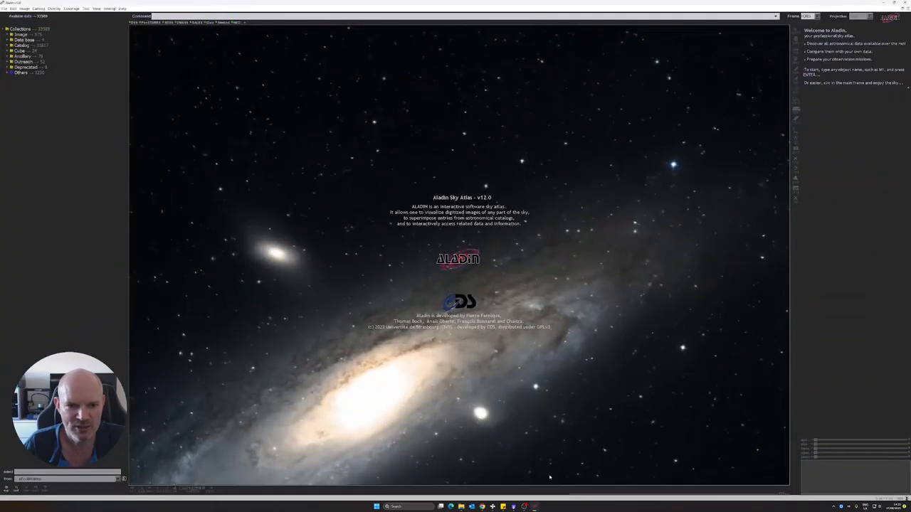
mouse_move(142, 51)
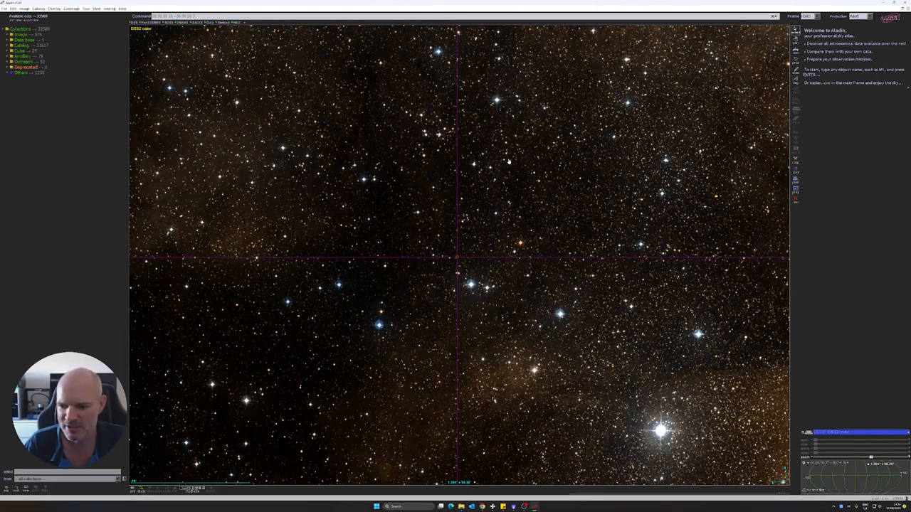
mouse_move(382, 208)
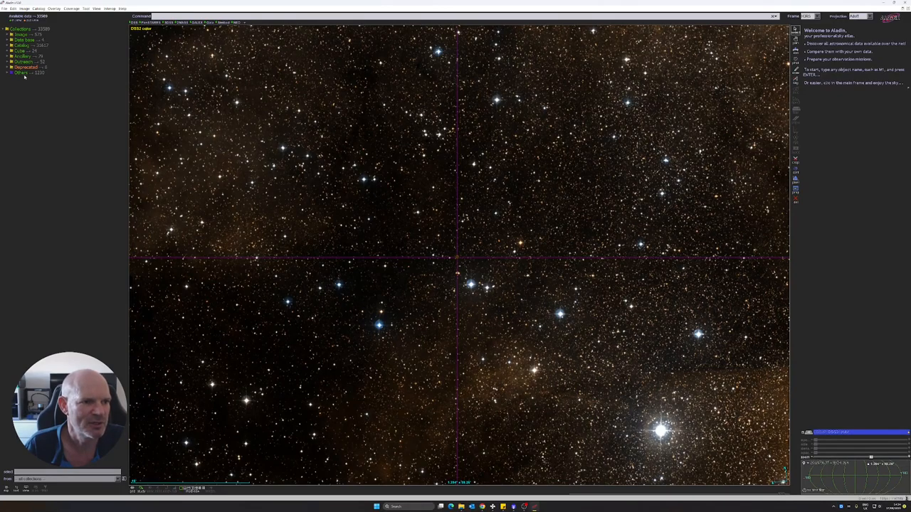
Expand a branch of the data collections tree beside the default colour survey view
click(6, 61)
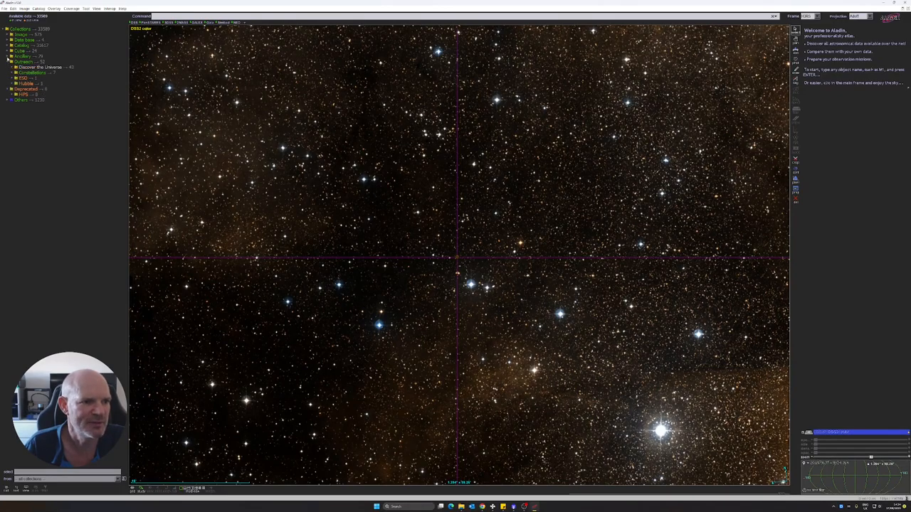
Expand the Image survey folders and display a colour survey centred on the orange ring nebula
click(7, 51)
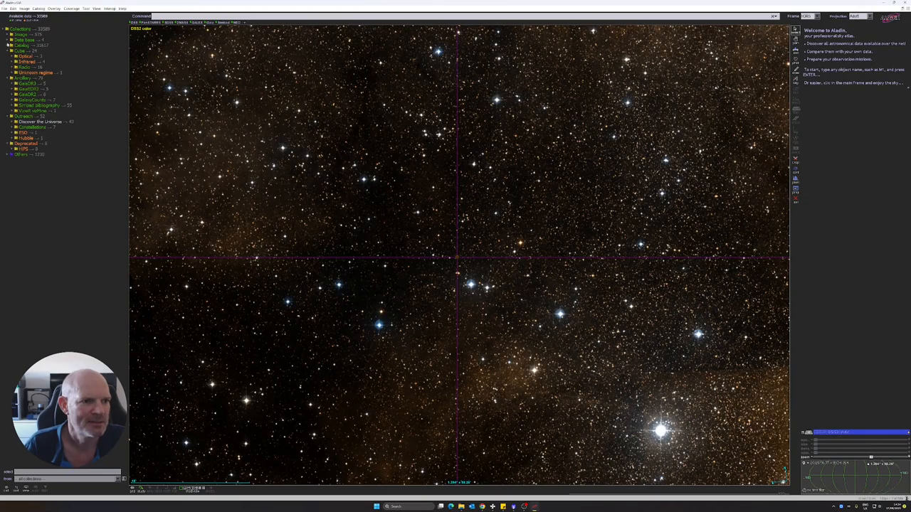
click(10, 40)
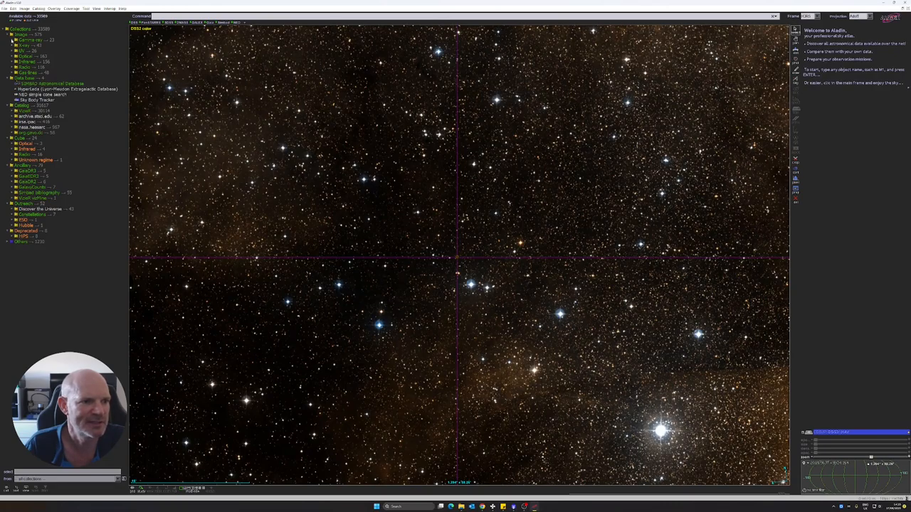
click(8, 57)
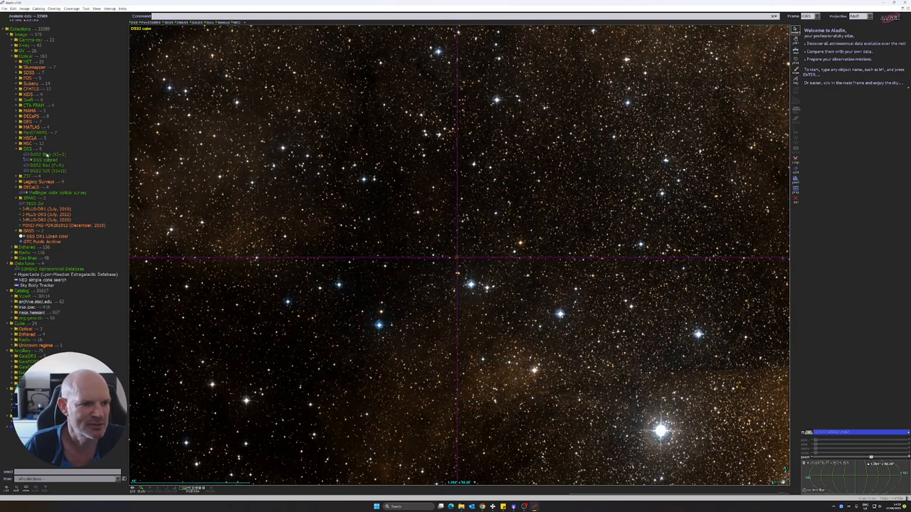
click(49, 154)
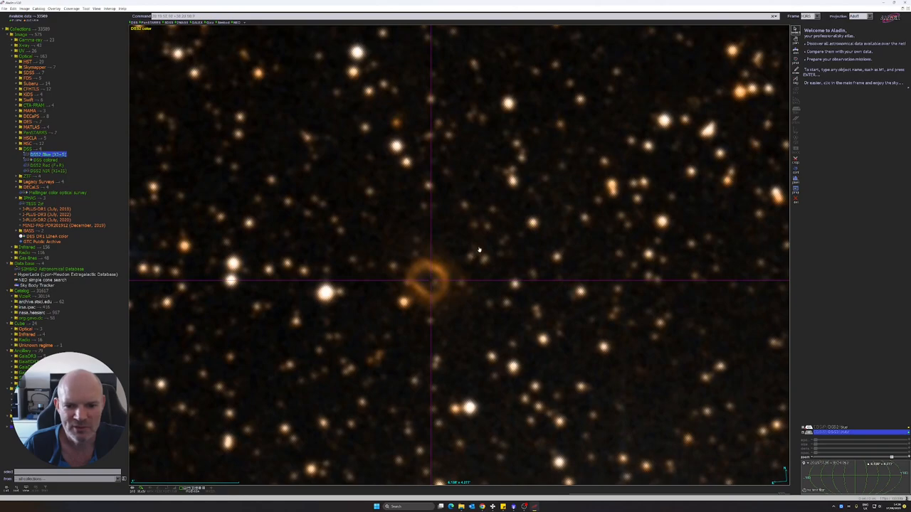
Recentre the nebula ring, then load another survey from the collections as a new image of the field
drag(441, 285, 481, 207)
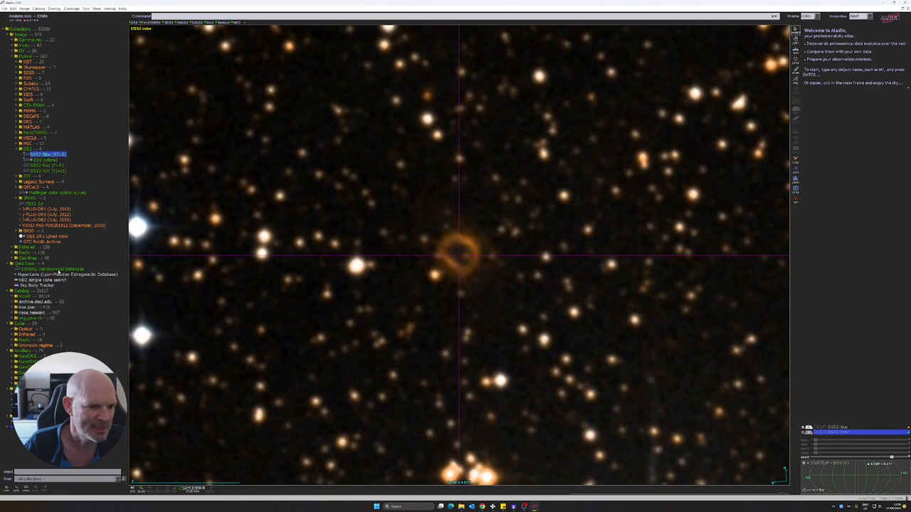
click(50, 269)
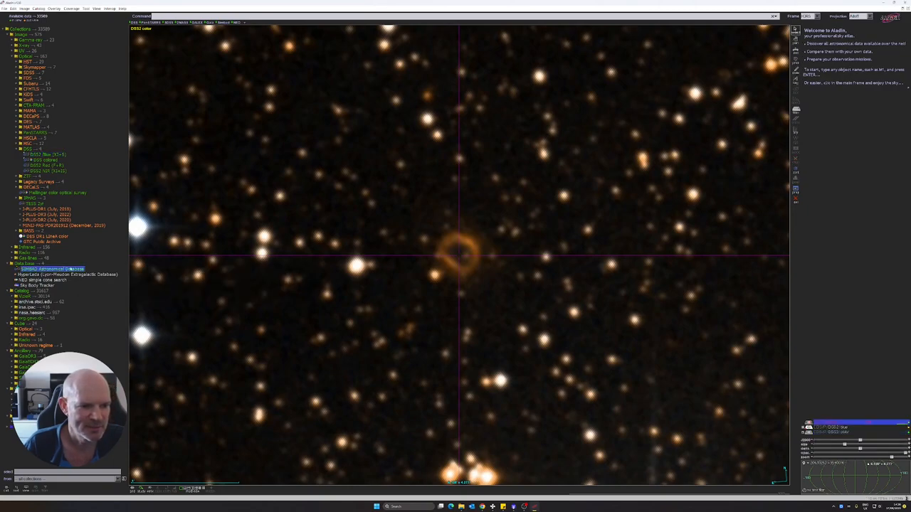
click(54, 269)
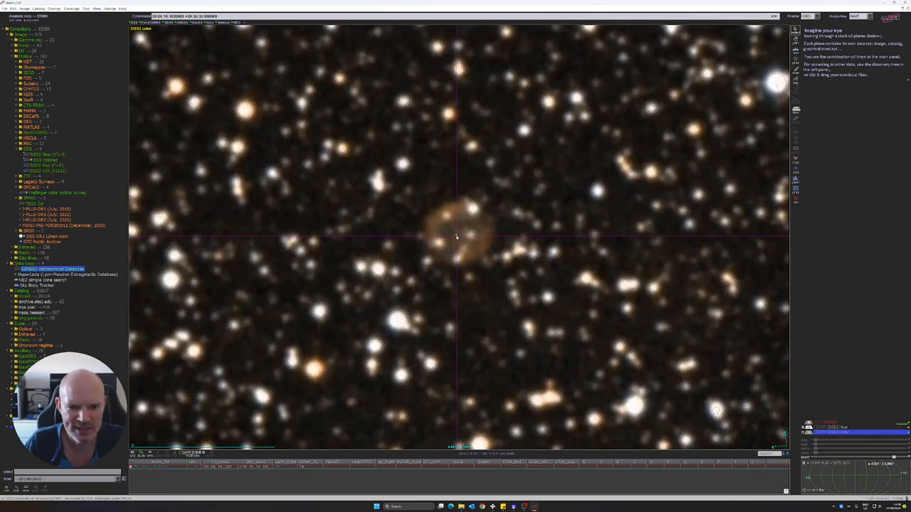
Mark the centre of the faint diffuse nebula glow in the DSS colour survey view
click(454, 239)
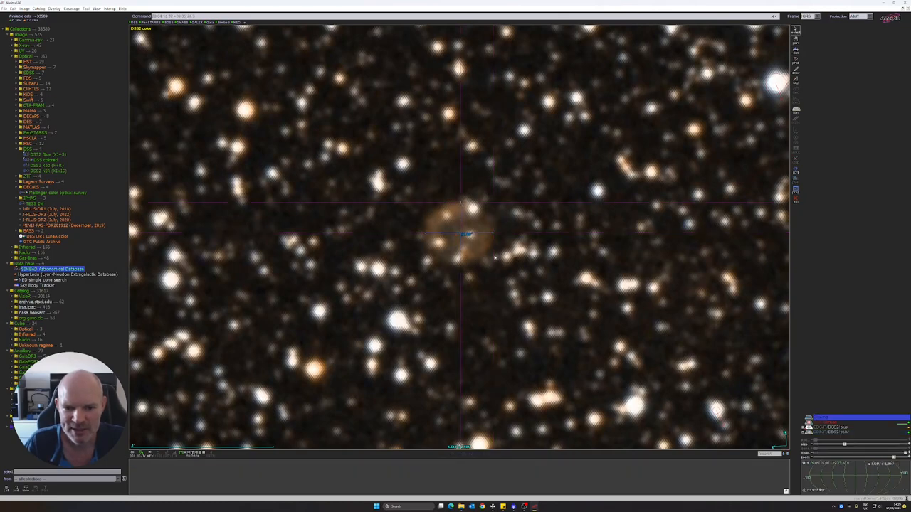
mouse_move(495, 253)
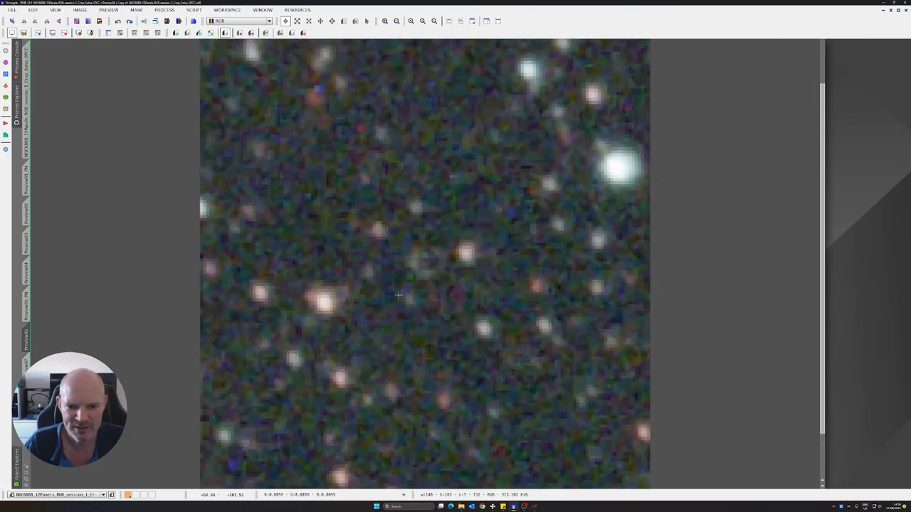
mouse_move(427, 270)
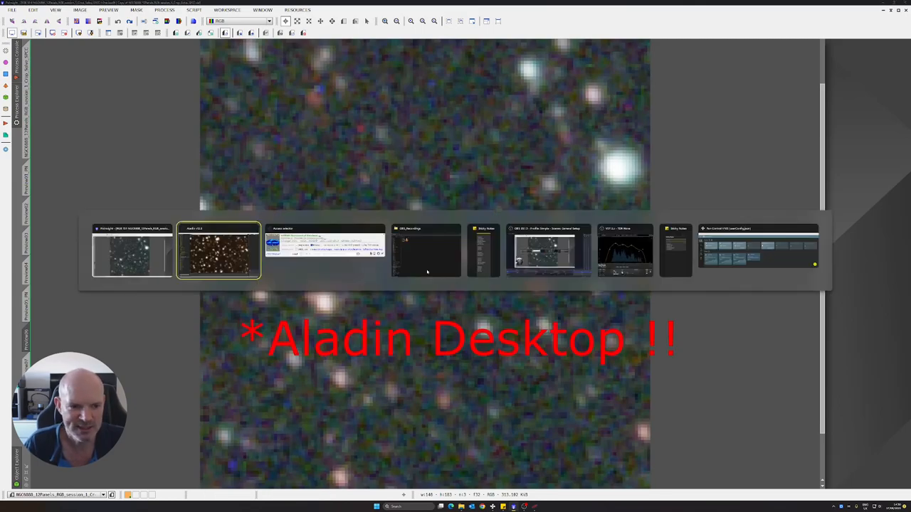
Bring the Aladin Desktop star field back on screen after inspecting the noisy PixInsight preview
click(219, 251)
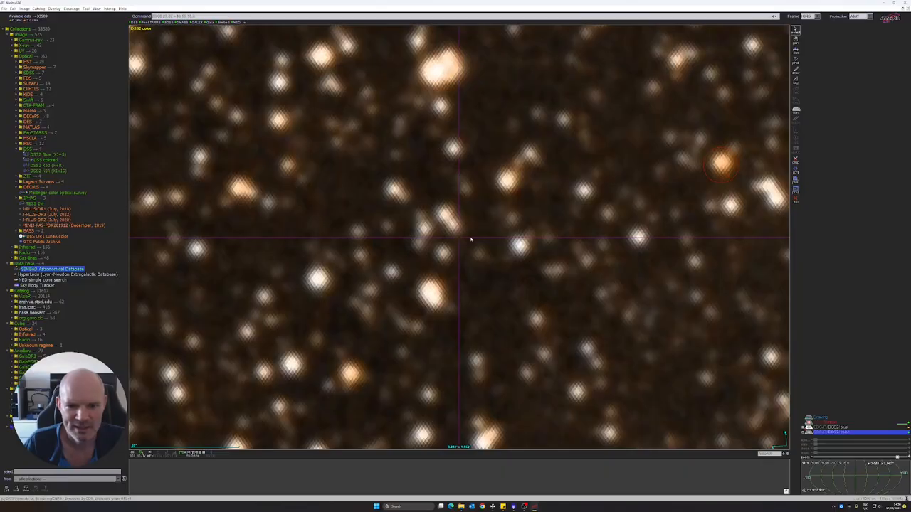
mouse_move(390, 202)
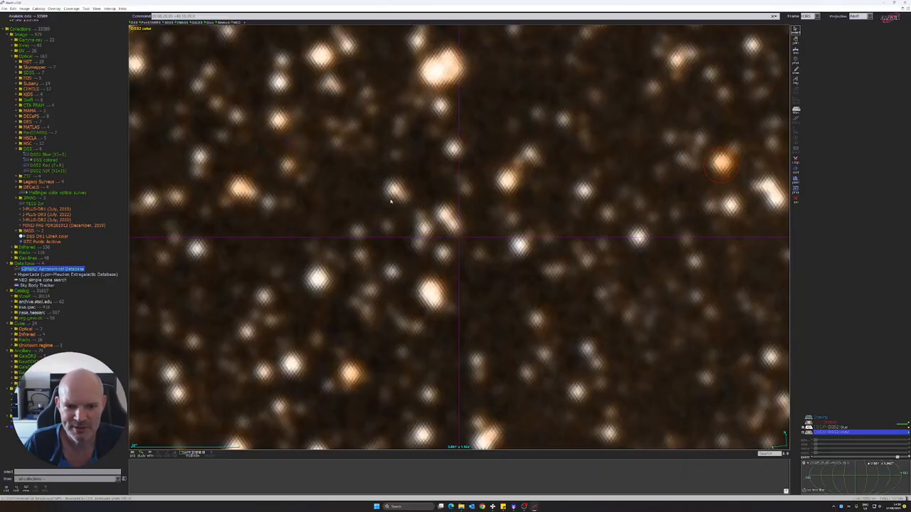